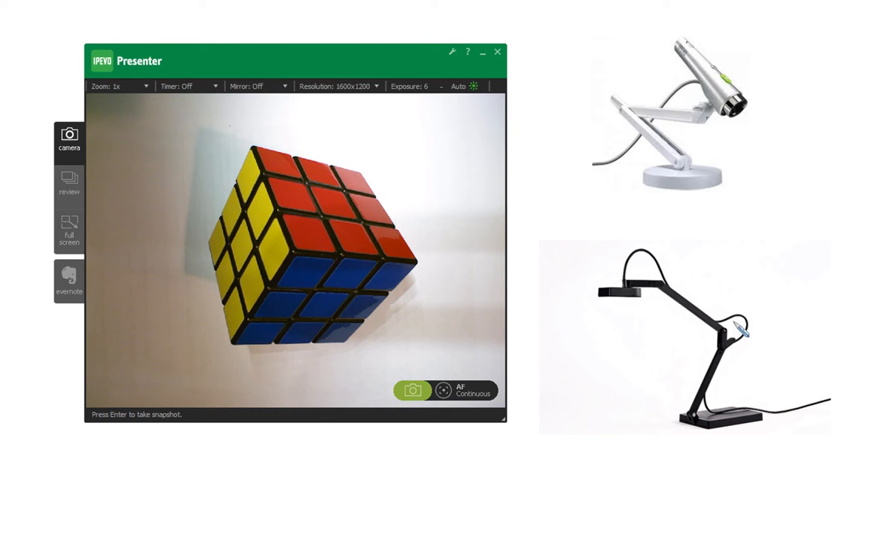
mouse_move(719, 136)
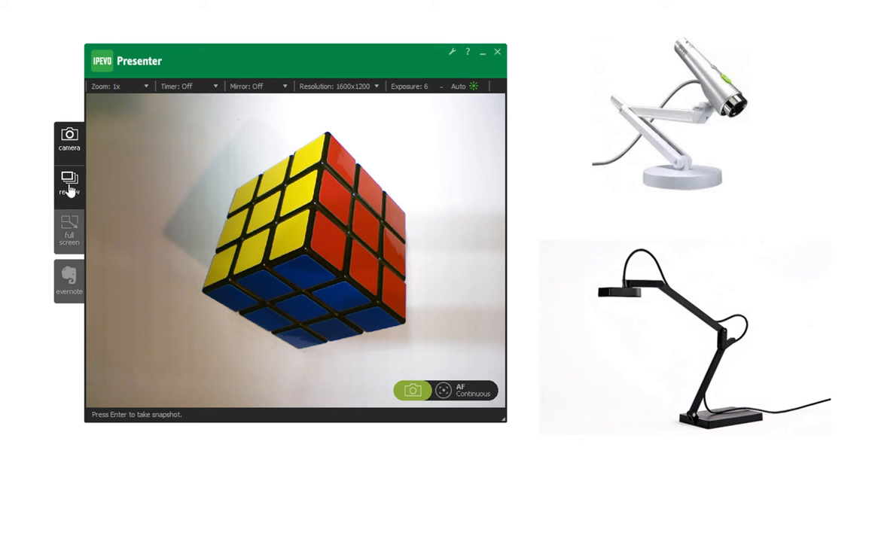
mouse_move(412, 390)
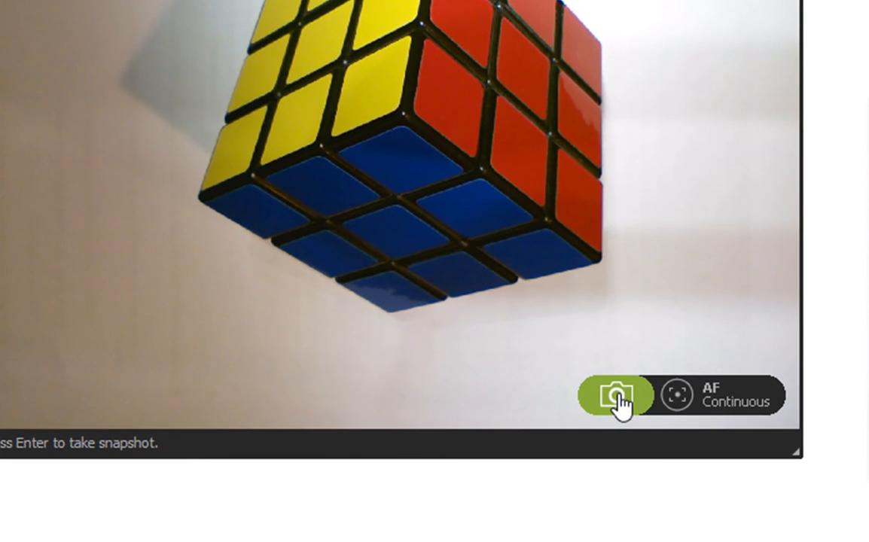
mouse_move(638, 409)
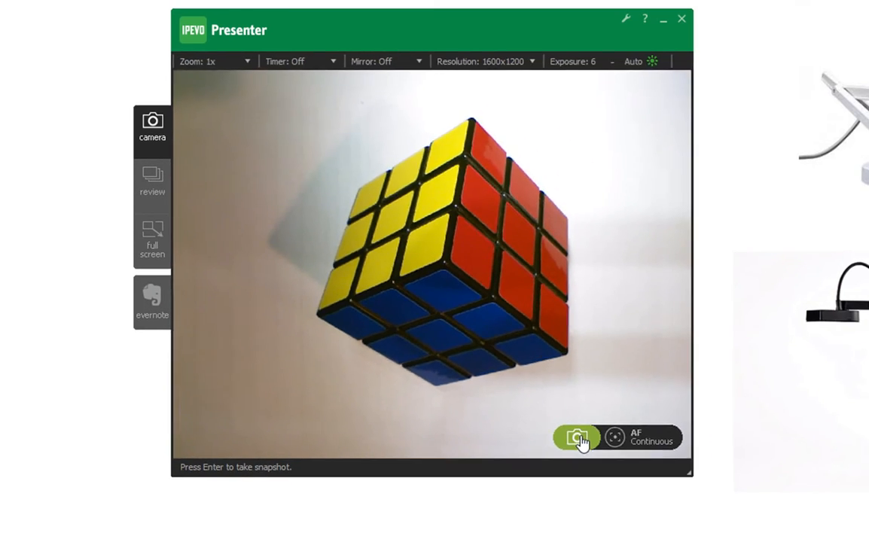
- Capture a snapshot of the Rubik's Cube with the green camera button
left_click(576, 437)
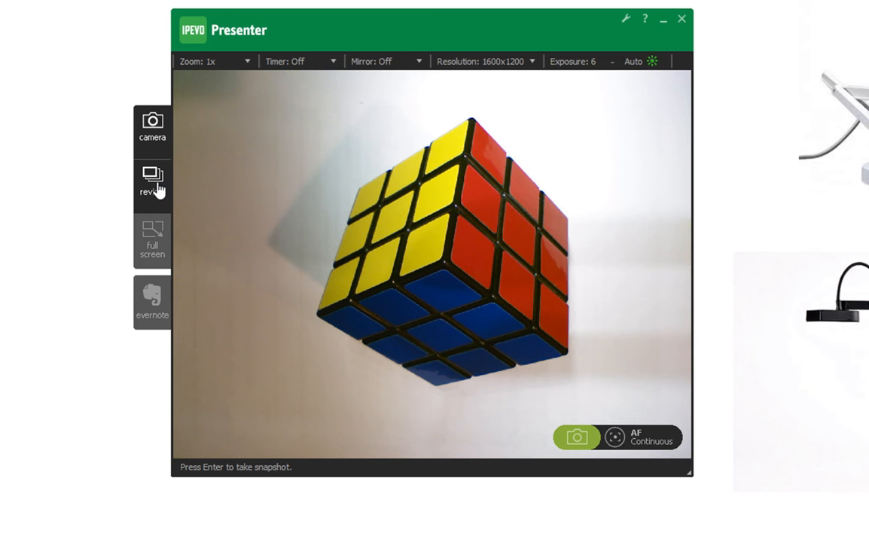
- Switch to Review mode and preview snapshot 2013-03-13_0003.jpg and another saved snapshot
left_click(153, 185)
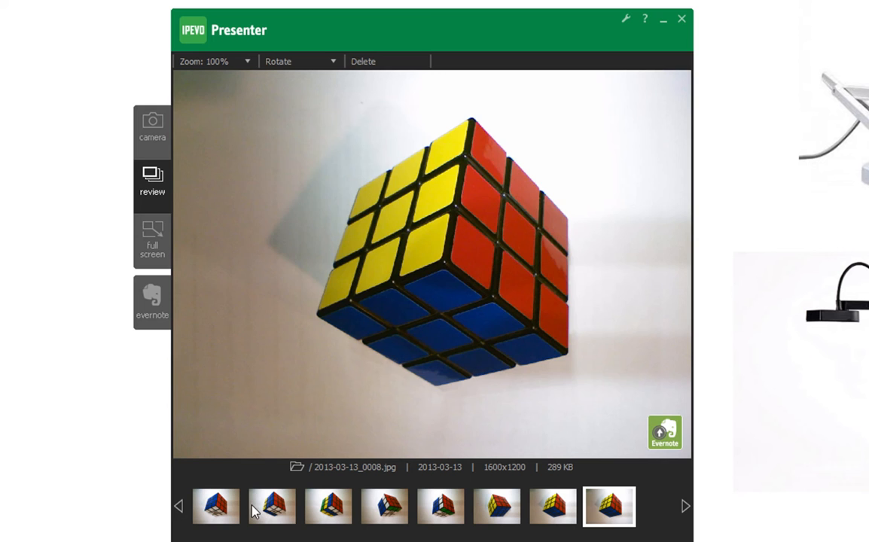
left_click(327, 506)
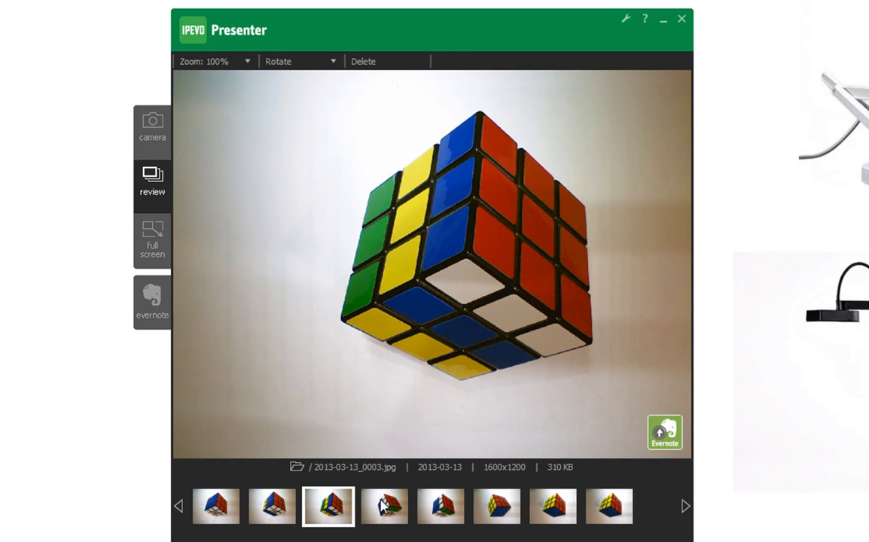
left_click(440, 505)
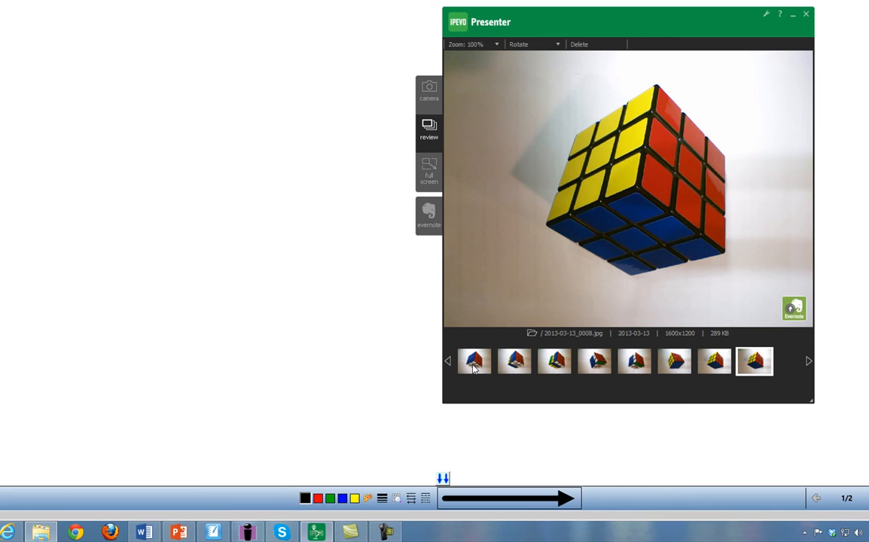
- Preview snapshot 2013-03-13_0001.jpg and open its containing folder from the right-click menu
left_click(473, 361)
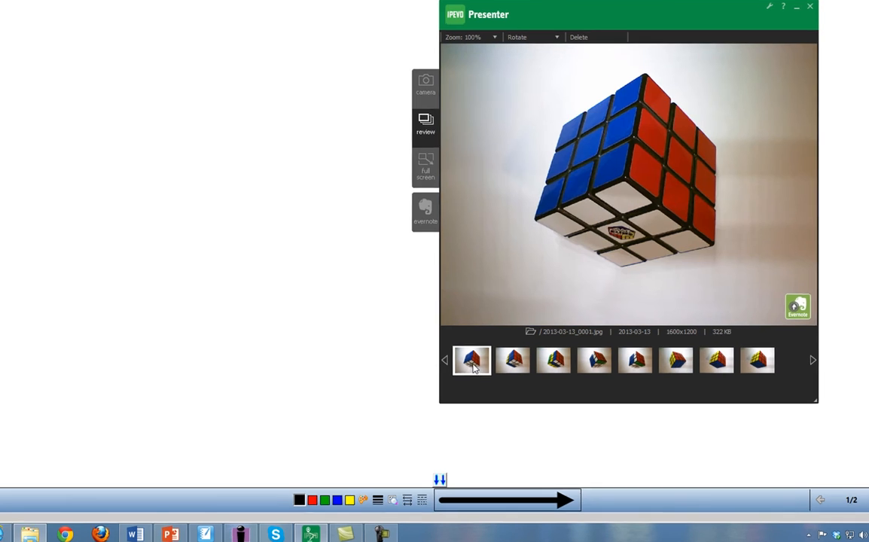
right_click(471, 360)
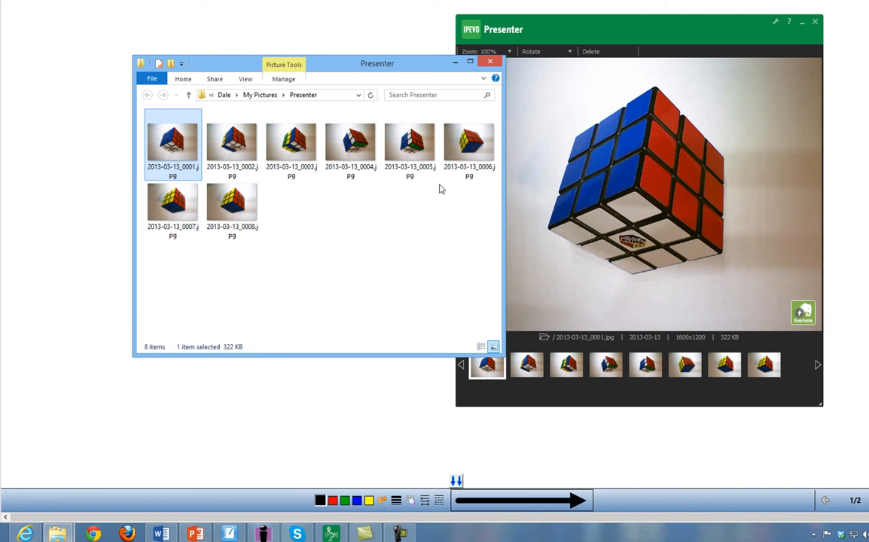
mouse_move(271, 216)
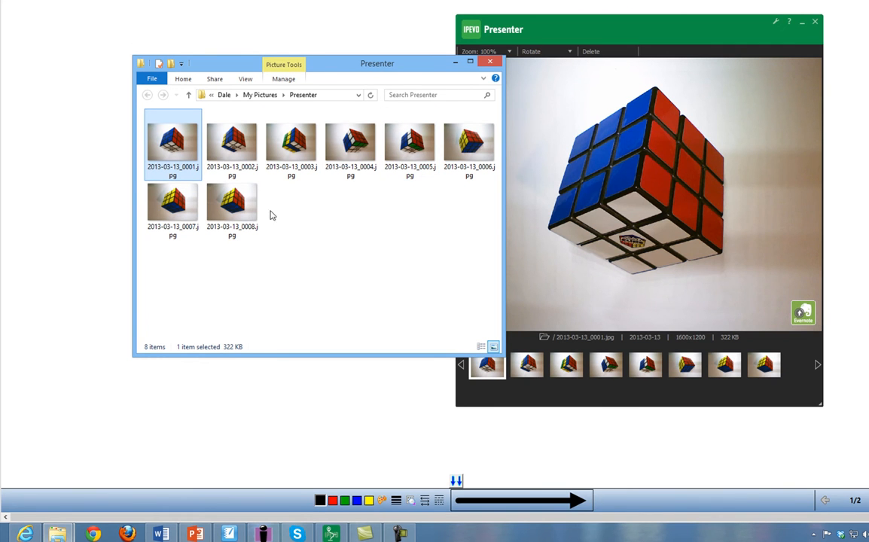
mouse_move(232, 204)
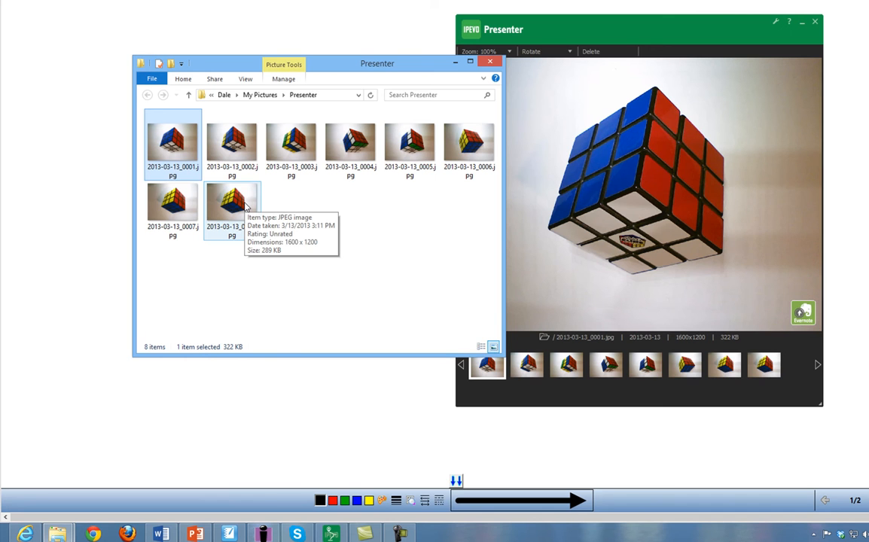
mouse_move(161, 533)
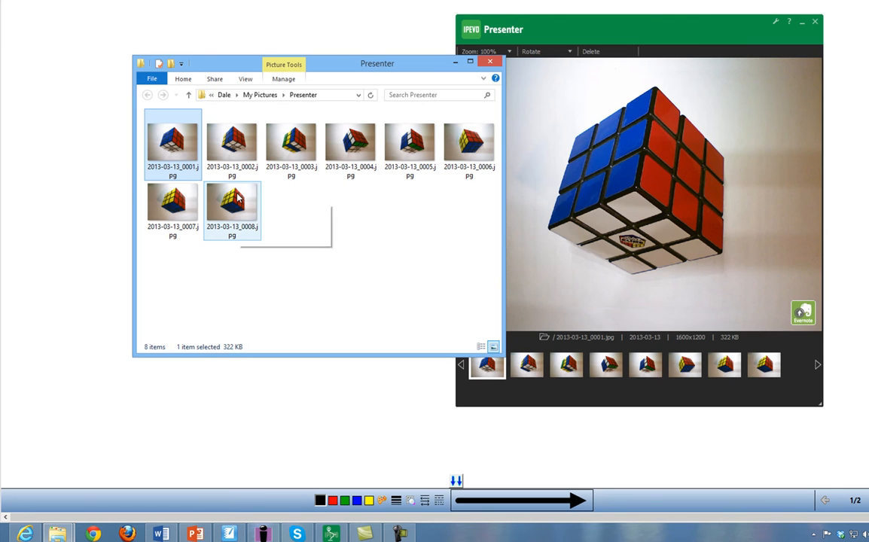
- Drag 2013-03-13_0008.jpg into the Word document, then show the PowerPoint slide
left_click(232, 203)
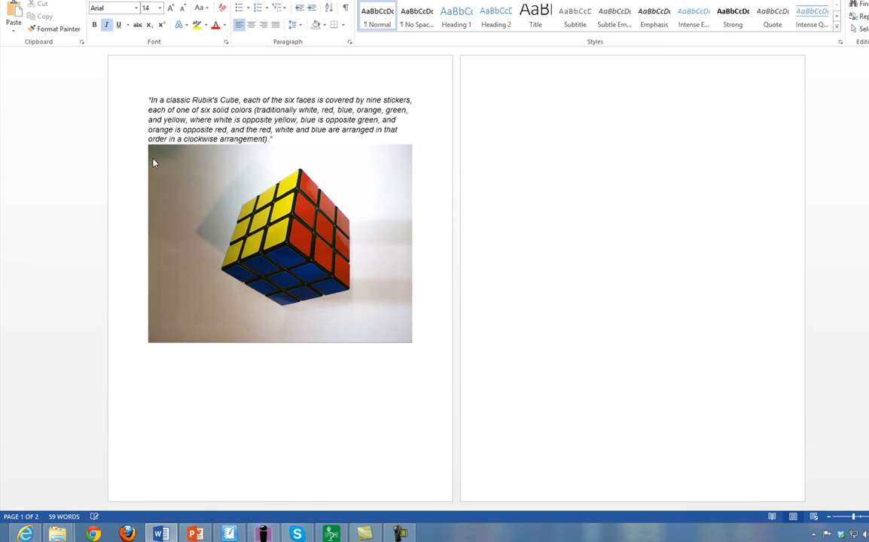
mouse_move(208, 522)
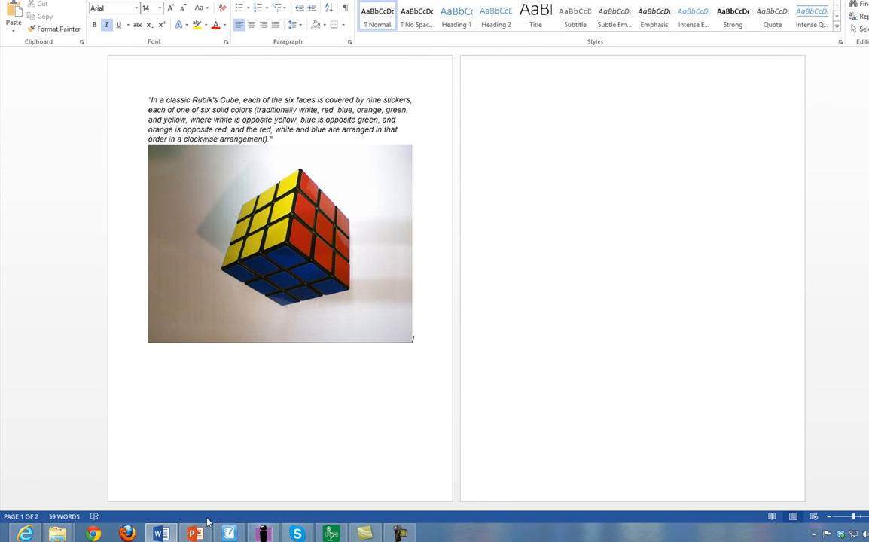
left_click(195, 533)
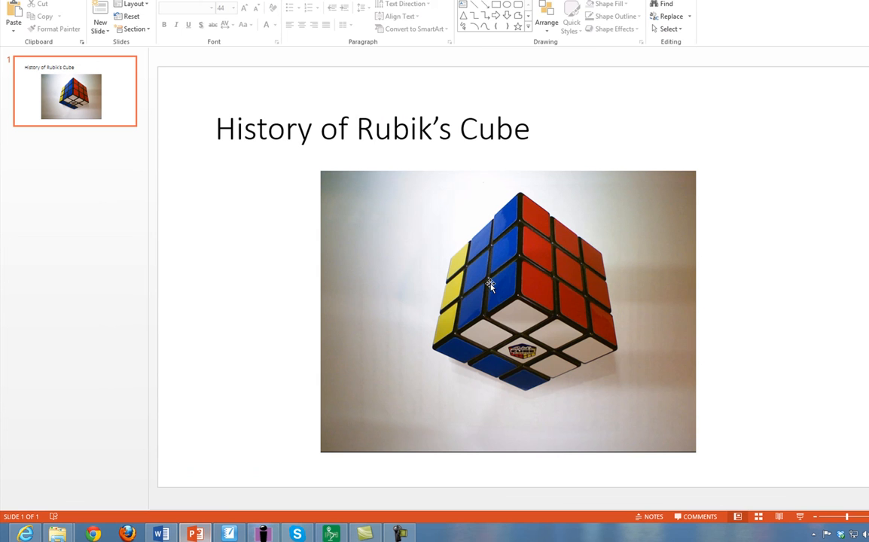
mouse_move(279, 506)
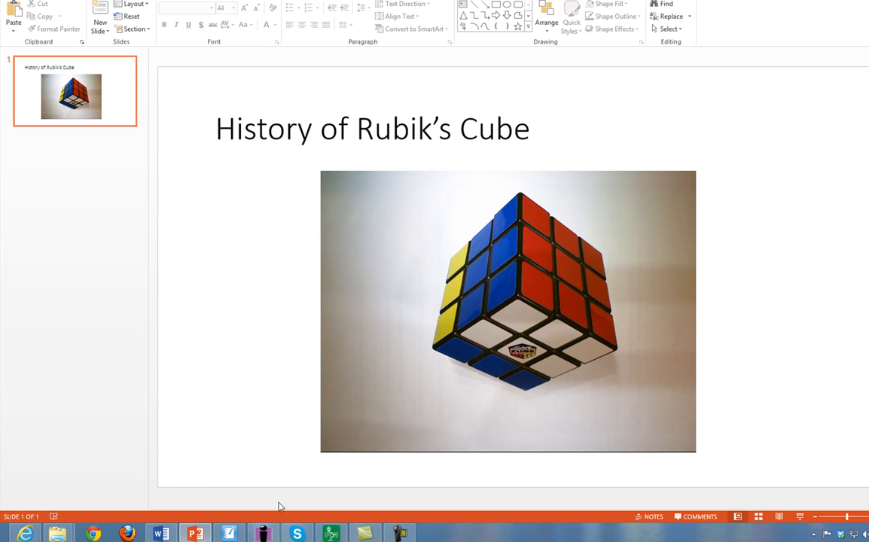
- Show the SMART Notebook page with the arrow-annotated cube image
left_click(398, 533)
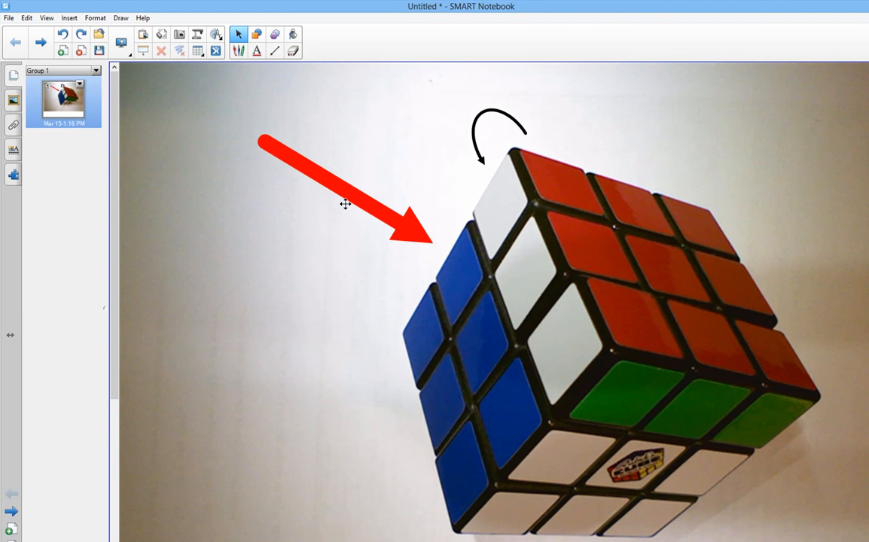
mouse_move(274, 87)
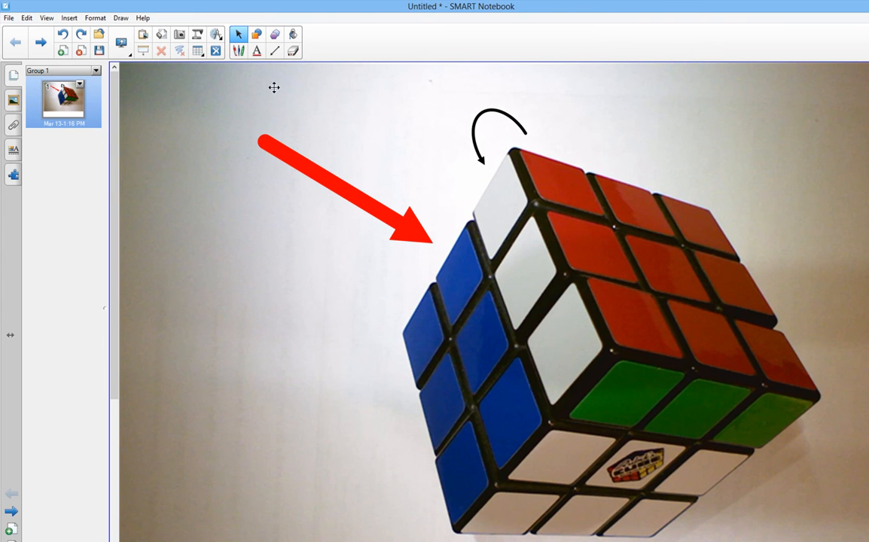
mouse_move(477, 17)
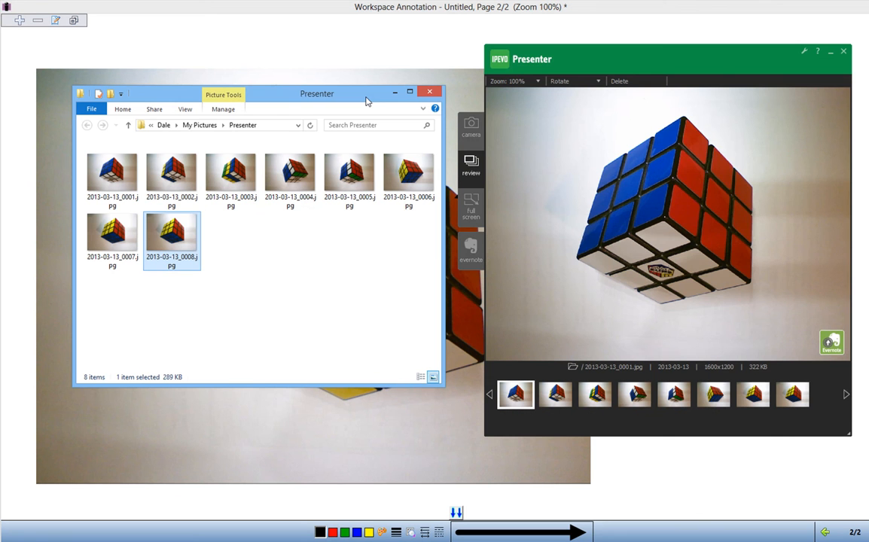
mouse_move(188, 236)
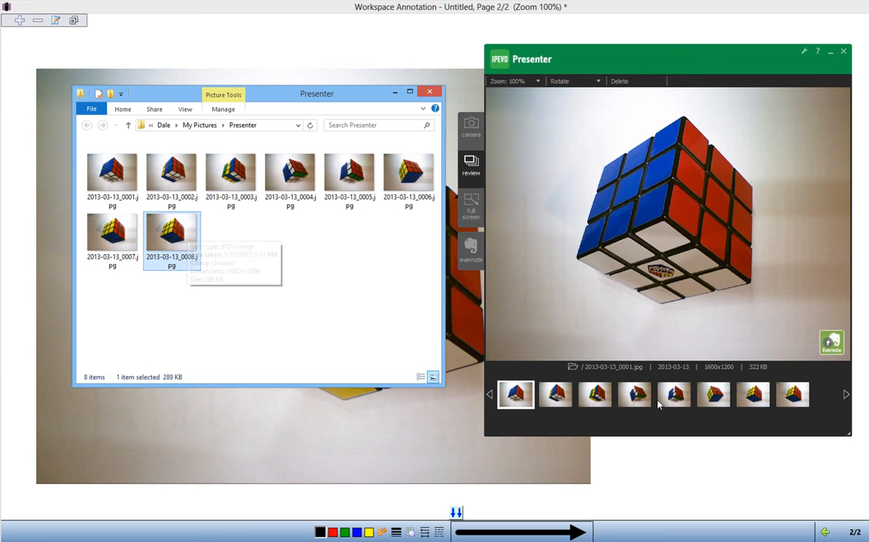
mouse_move(631, 98)
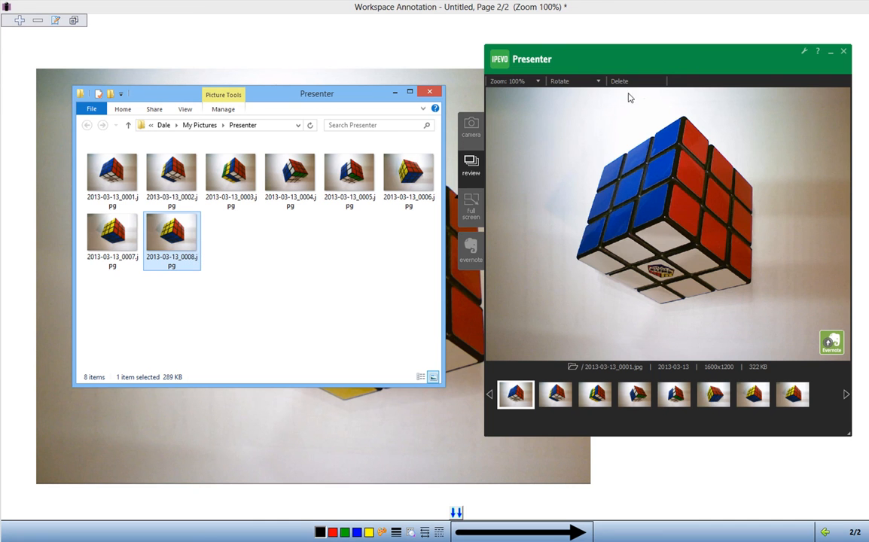
left_click(470, 128)
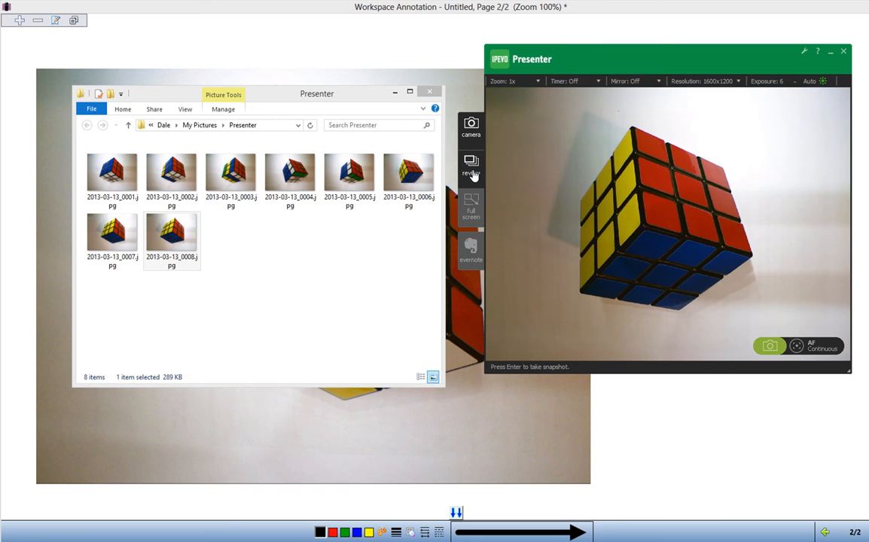
left_click(470, 164)
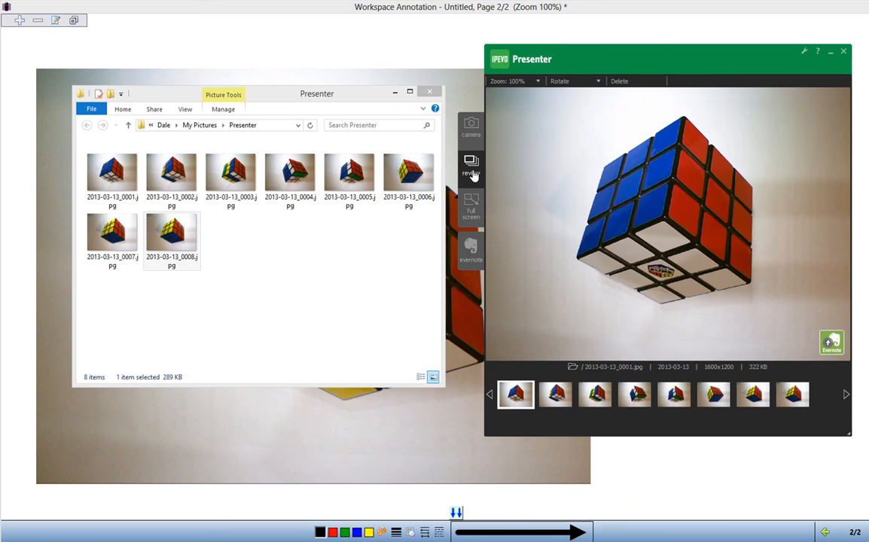